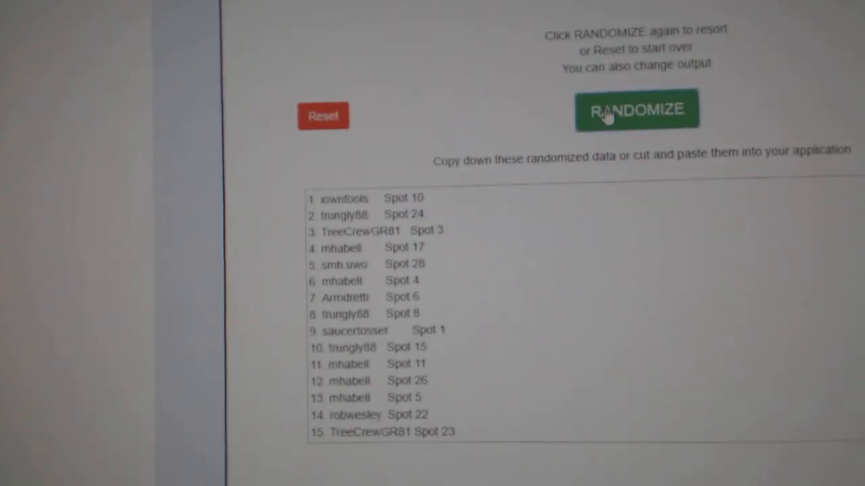
Reshuffle the names-and-spots list to produce a team city order starting Montreal, Ottawa, Vancouver
left_click(636, 110)
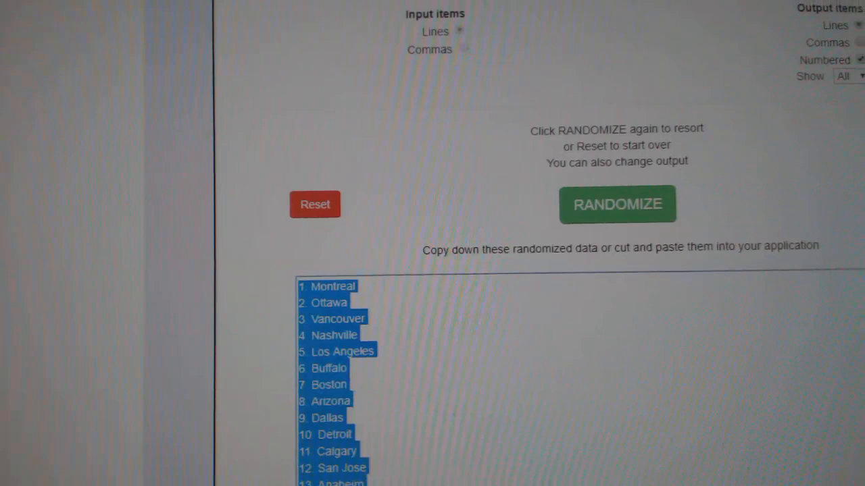
Re-randomize the team city list twice for a fresh order
left_click(617, 204)
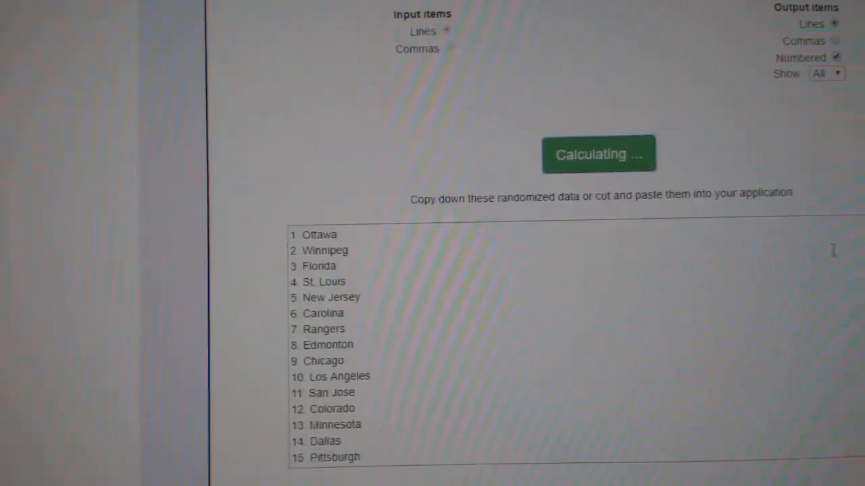
left_click(598, 153)
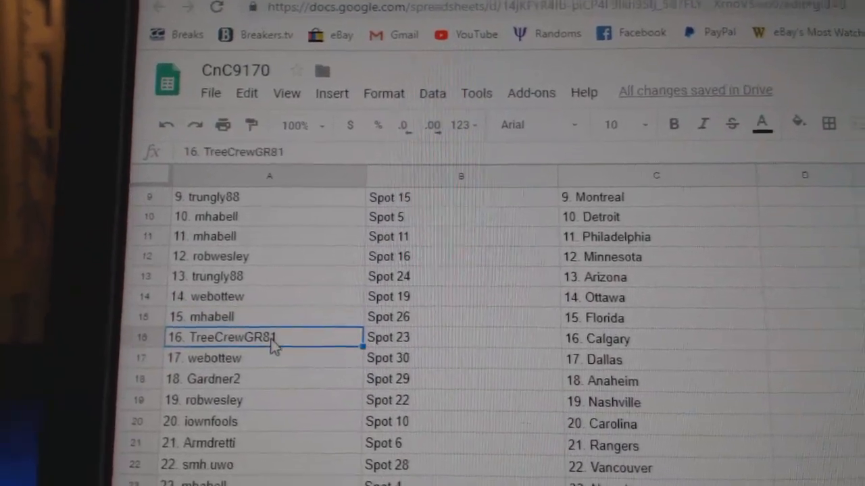
left_click(264, 370)
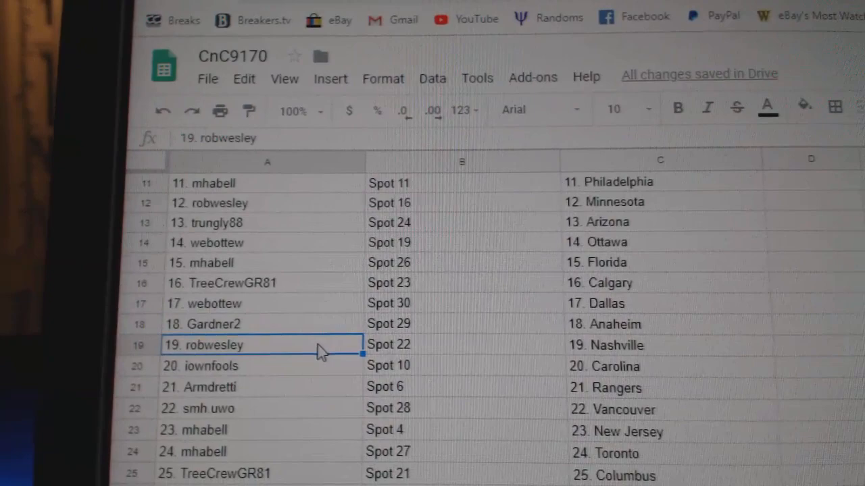
left_click(270, 383)
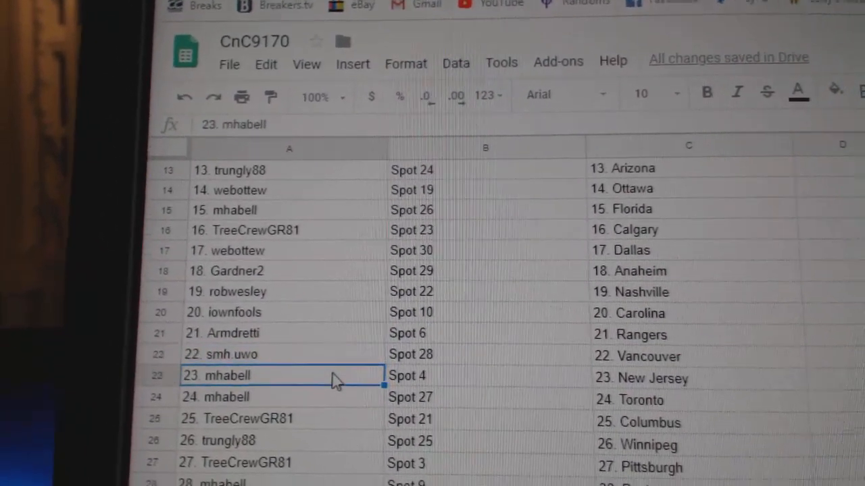
scroll("down", 3)
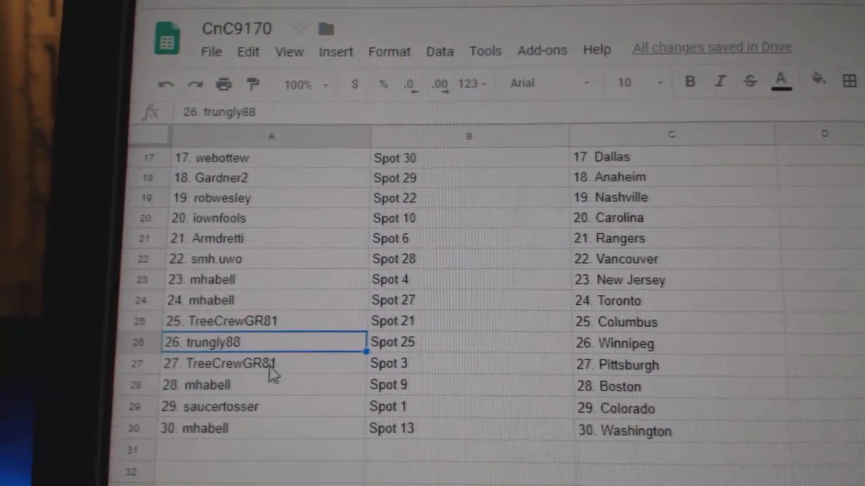
left_click(676, 341)
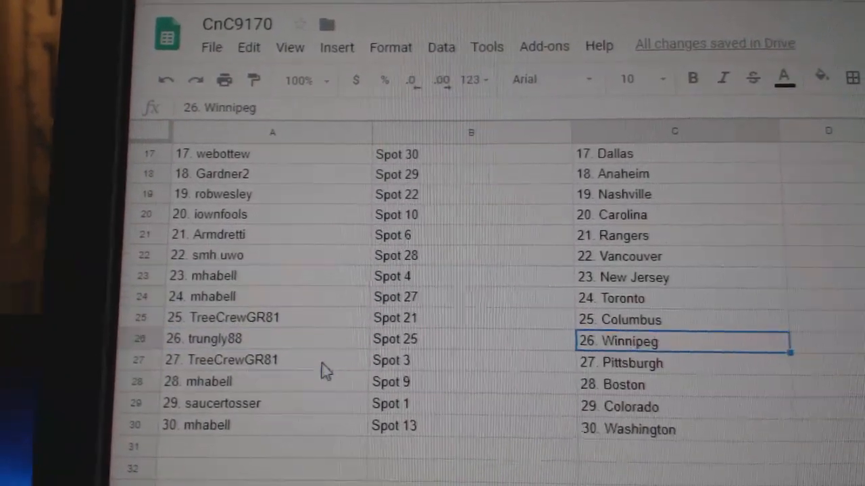
left_click(211, 403)
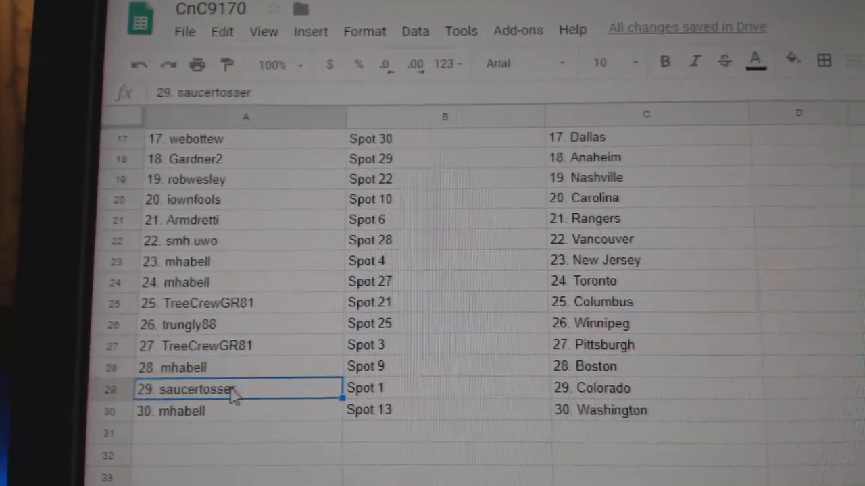